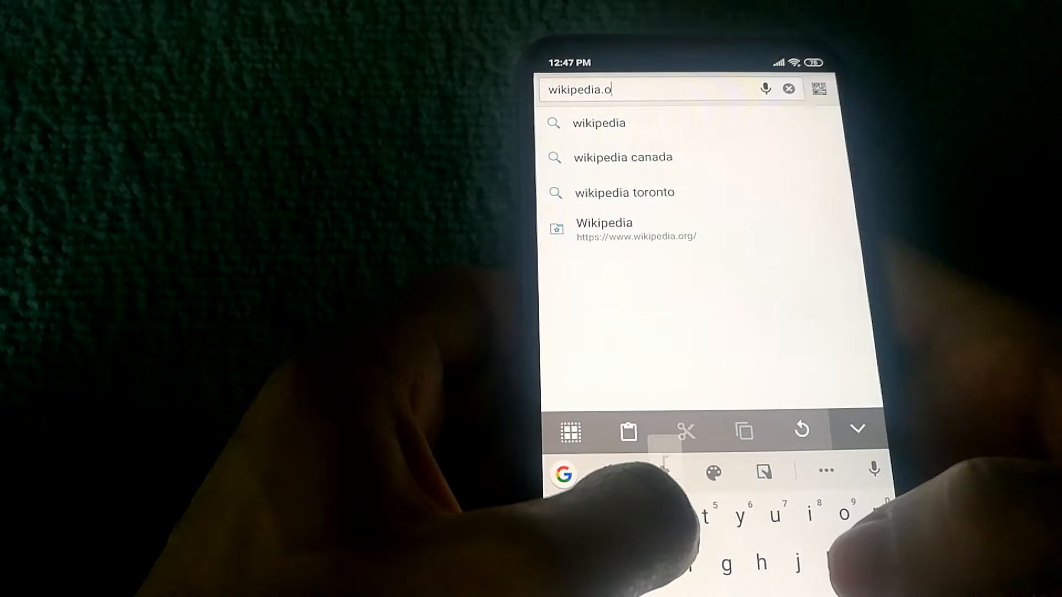
- Load wikipedia.org in Puffin Browser and open its settings showing Mobile Data savings
text(rg)
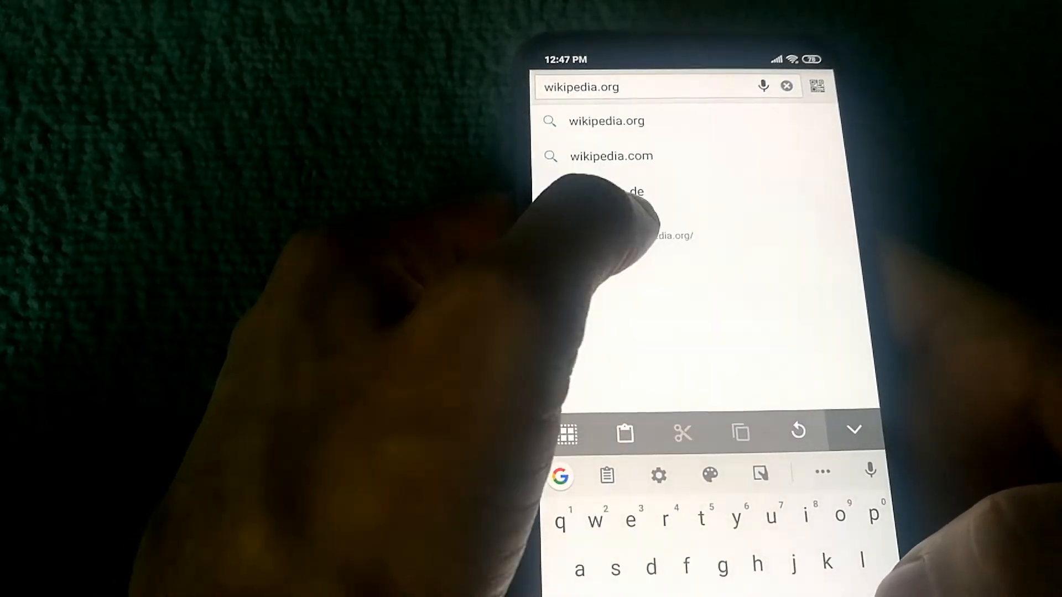
click(606, 121)
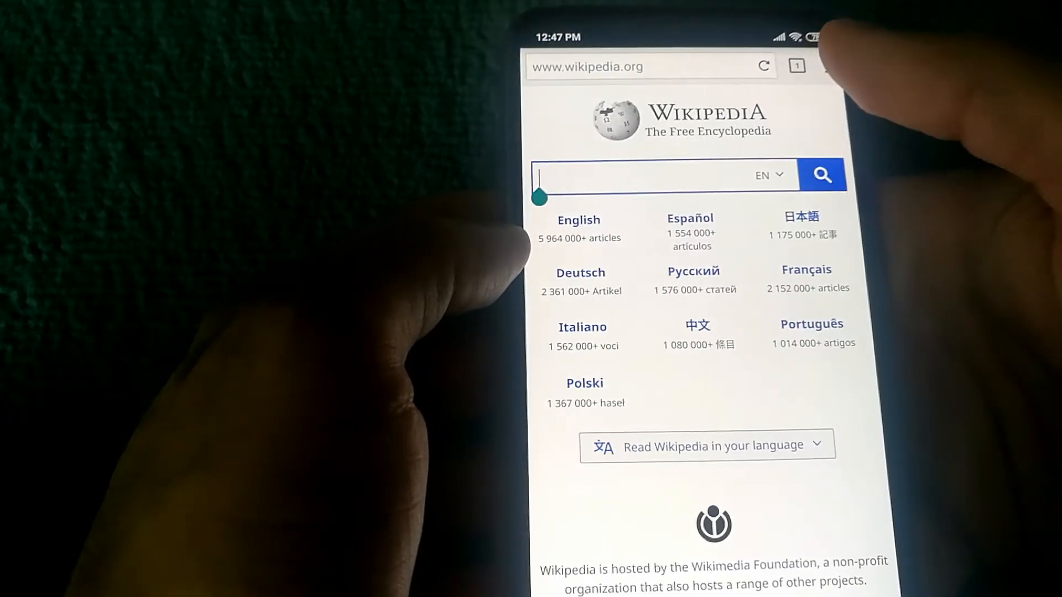
click(825, 67)
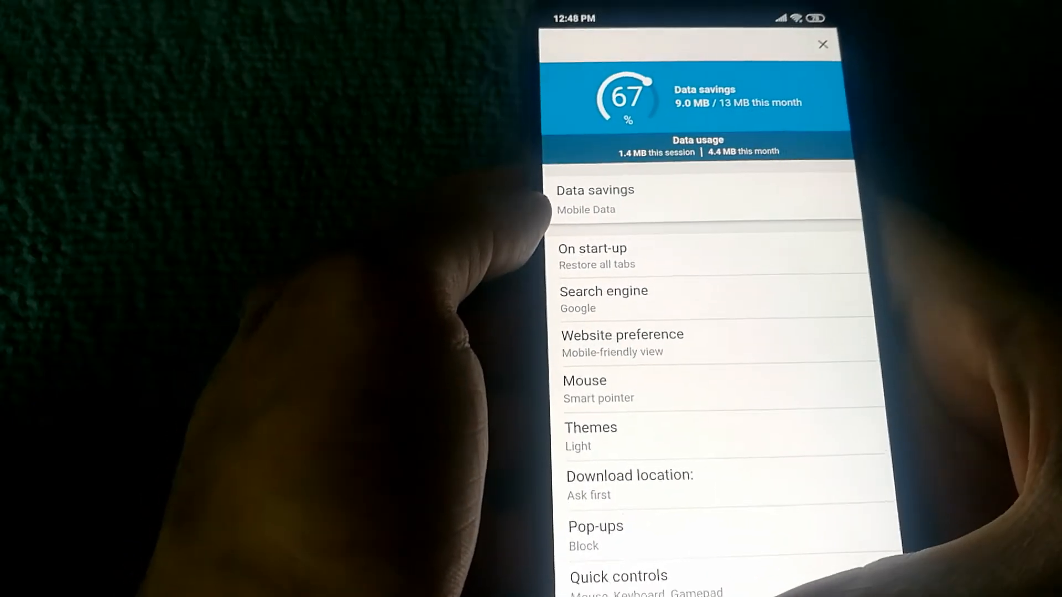
- Show Opera Mini's data savings for BBC.com: 446 kB saved, three ads blocked
click(823, 44)
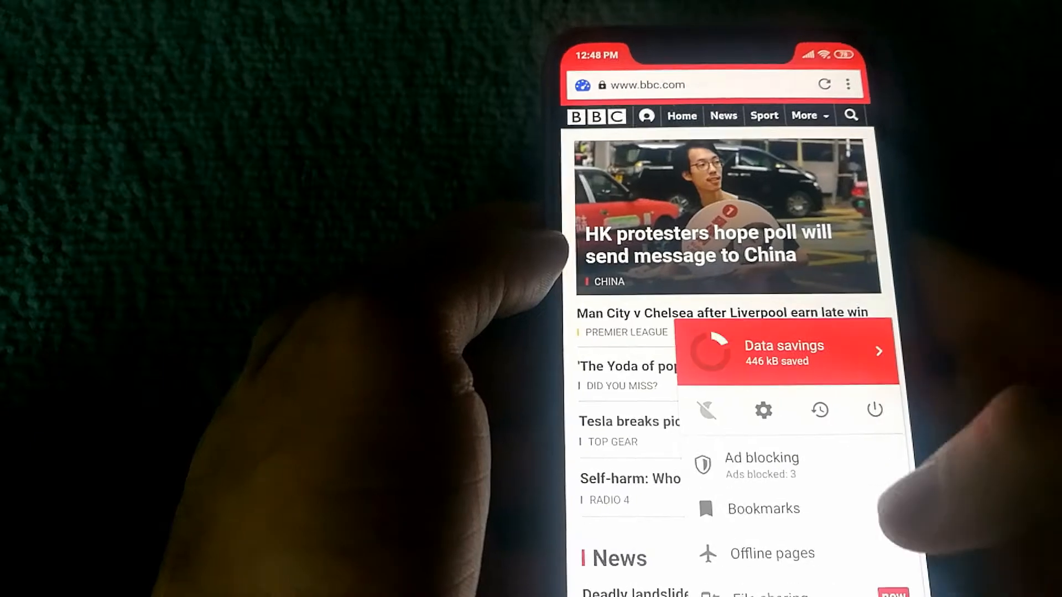
click(785, 352)
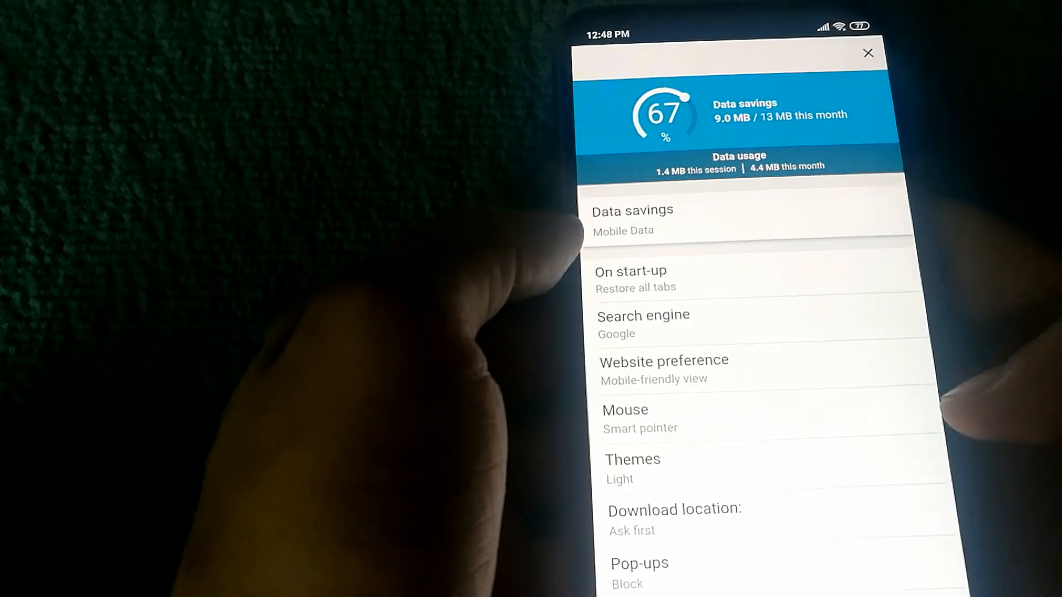
- Set Puffin's data compression to be active on Mobile Data
click(632, 220)
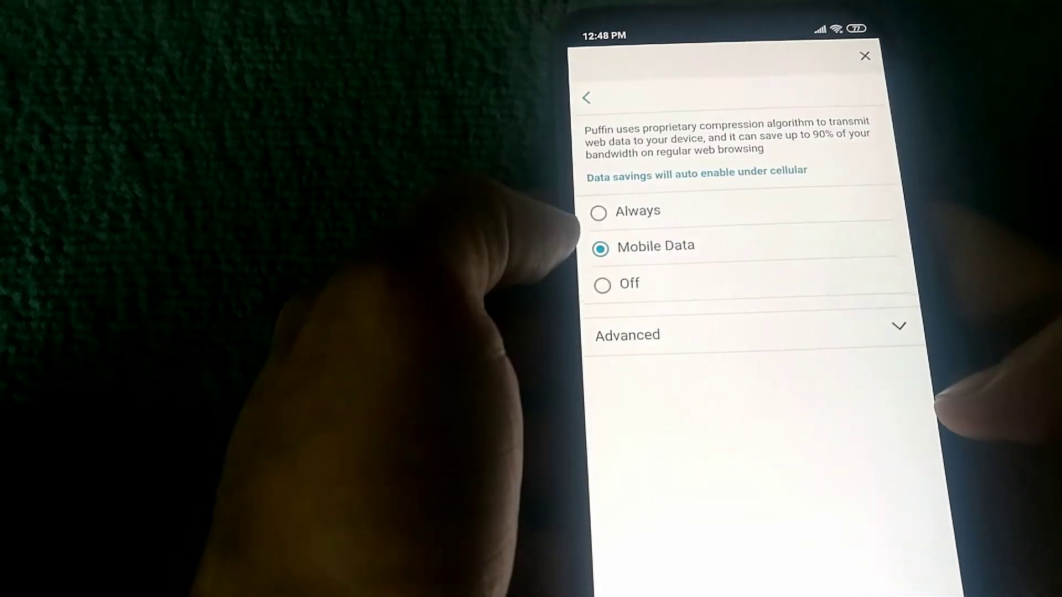
click(627, 335)
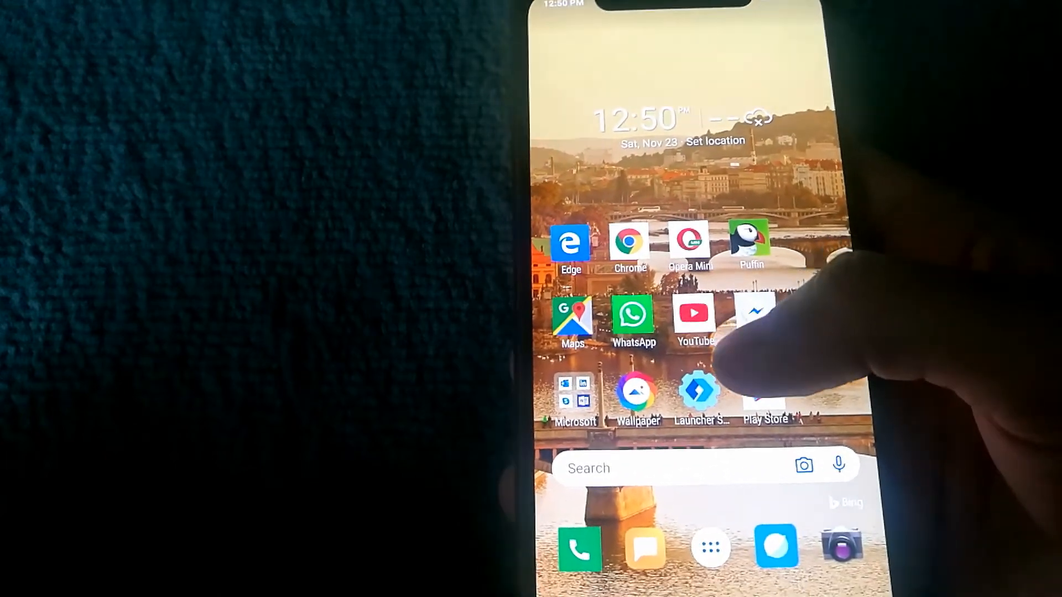
- Show the quality options for the YouTube video on increasing mobile data speed
click(694, 313)
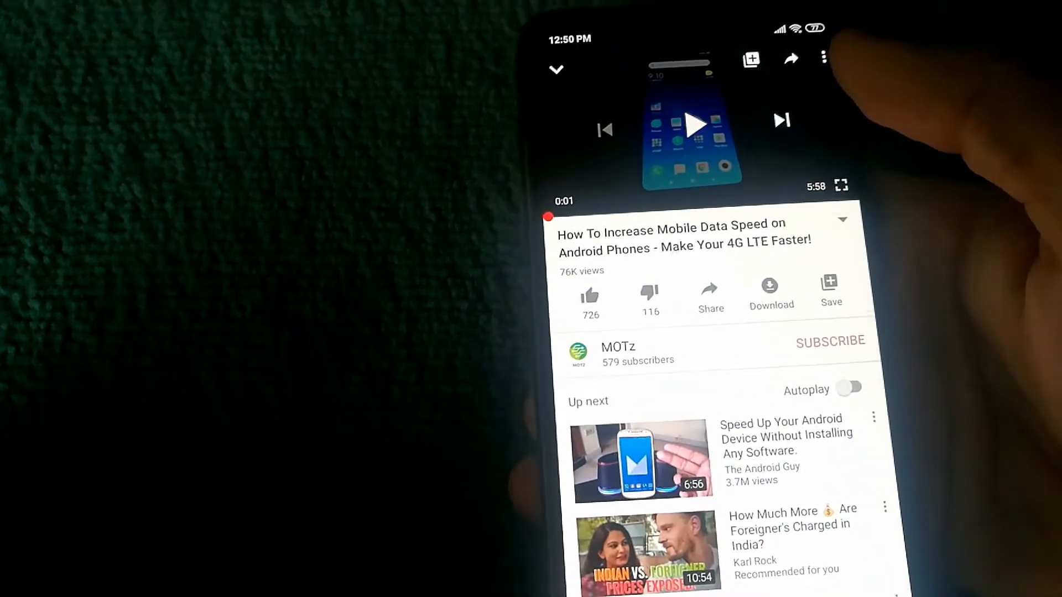
click(824, 57)
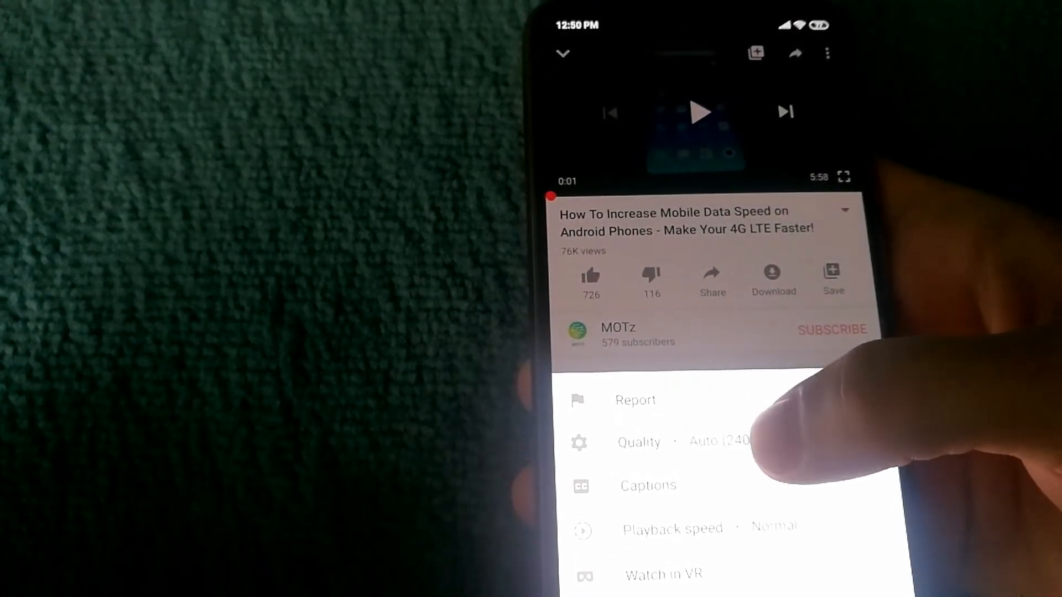
click(640, 441)
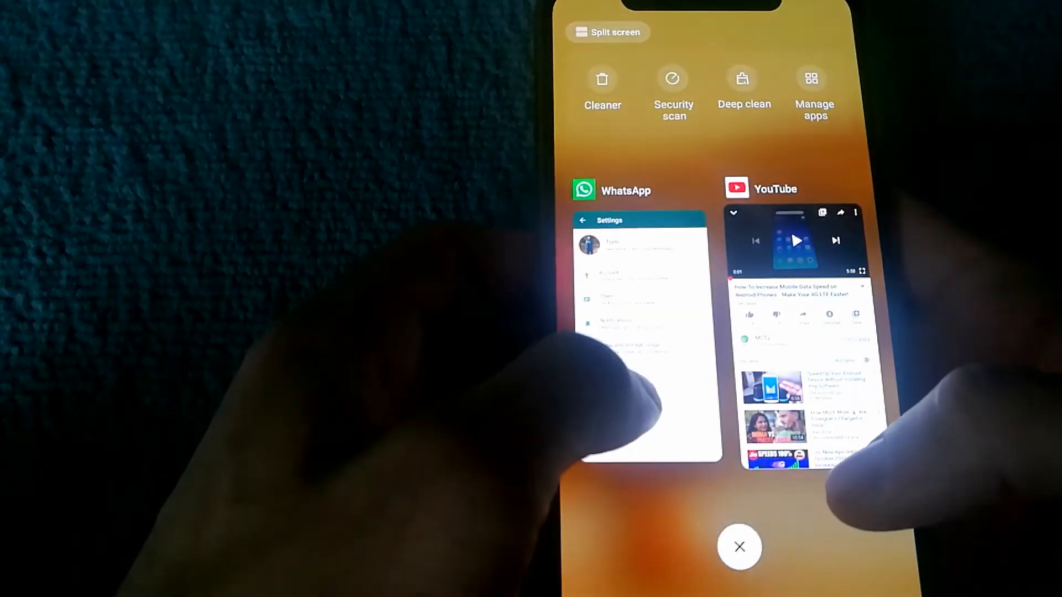
- Set WhatsApp media auto-download to No media on mobile data, Wi-Fi and roaming
click(639, 332)
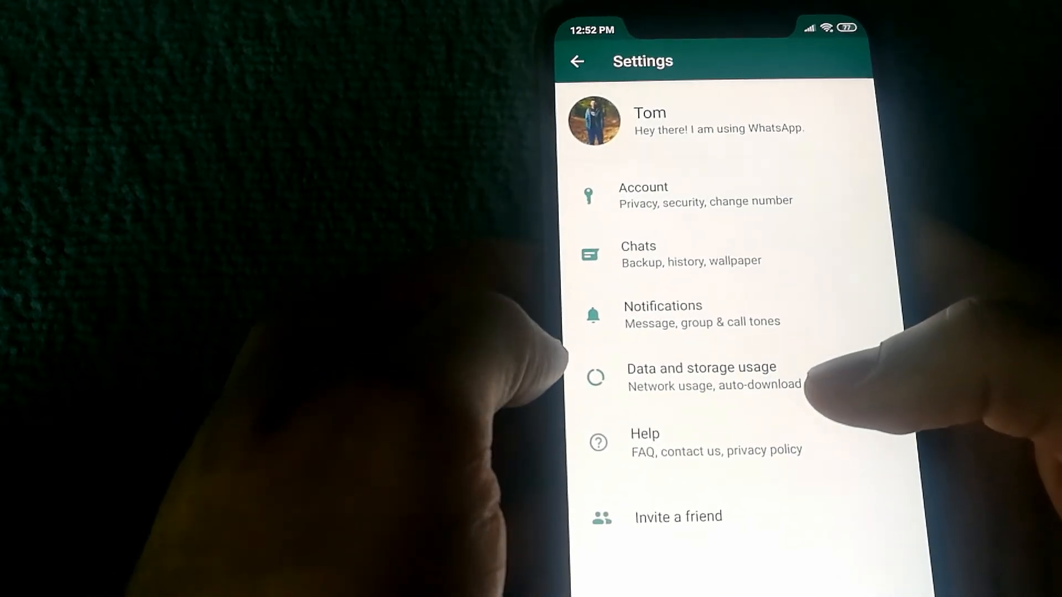
click(701, 376)
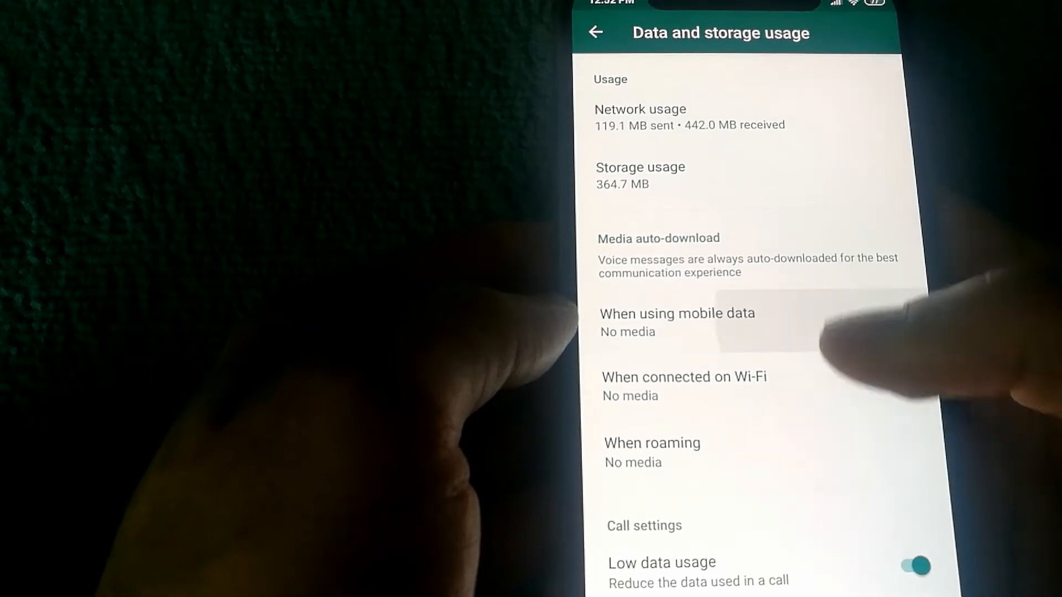
click(676, 323)
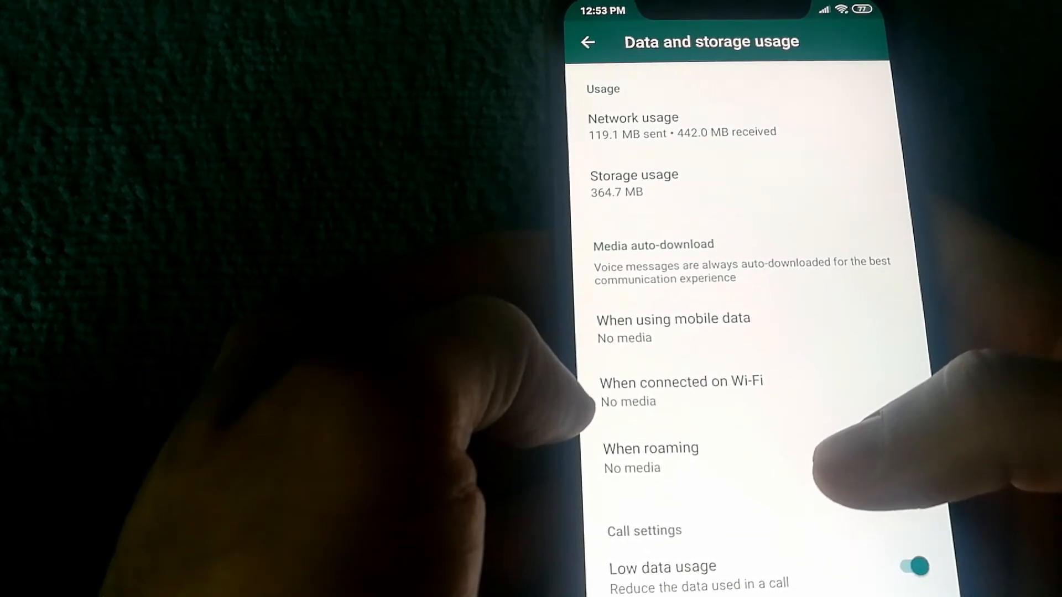
mouse_move(908, 319)
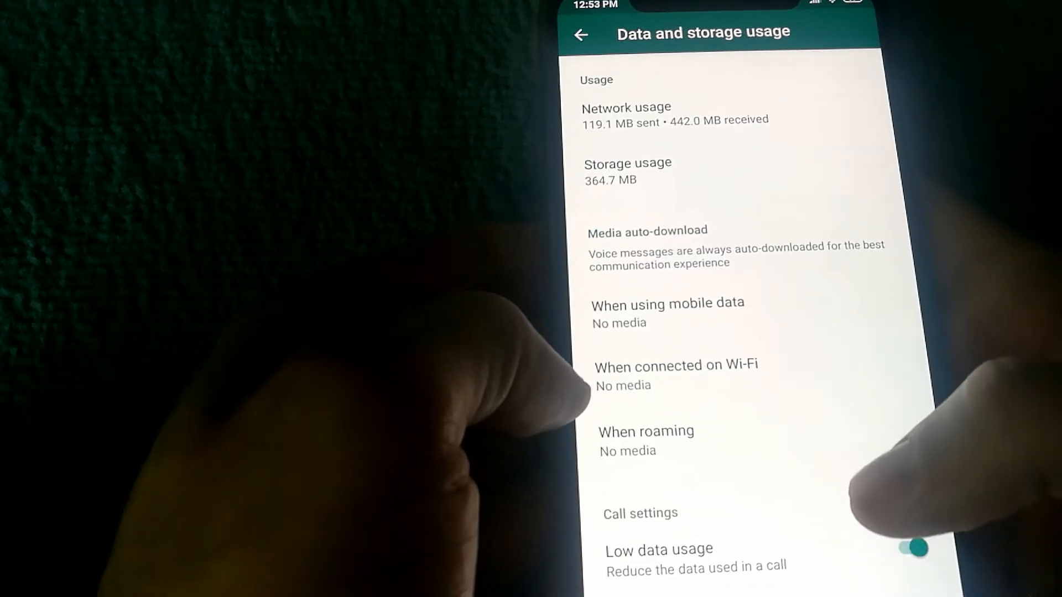
scroll(up, 3)
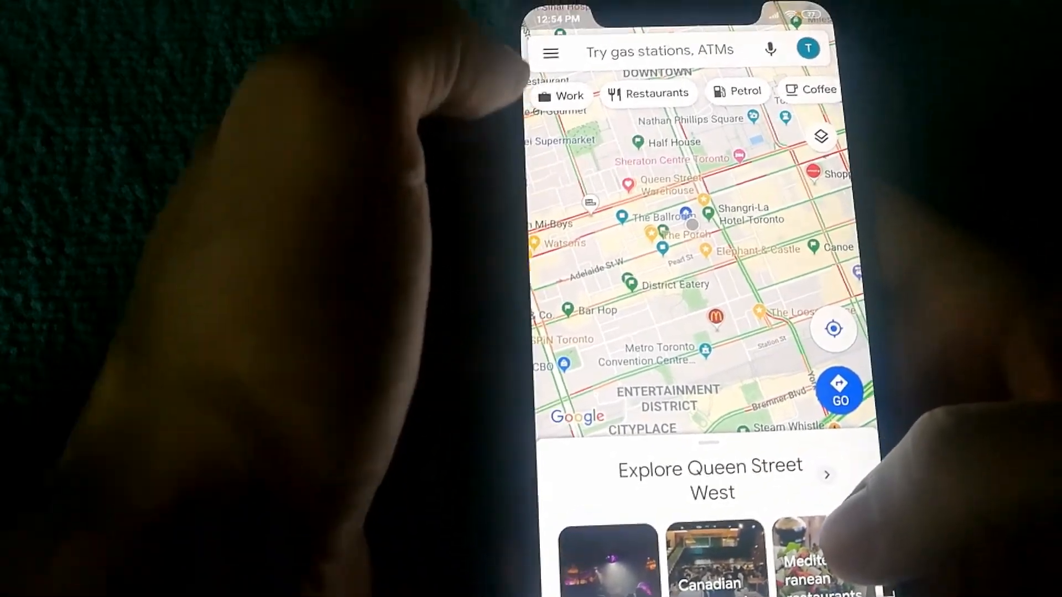
- Show Google Maps' downloaded offline map regions via the main menu
click(550, 52)
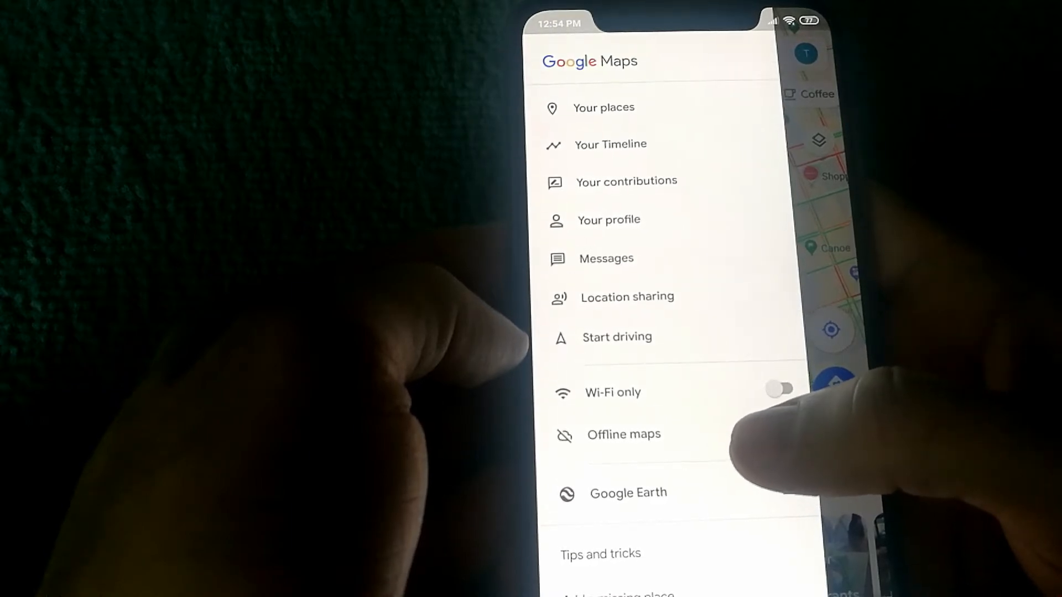
click(623, 434)
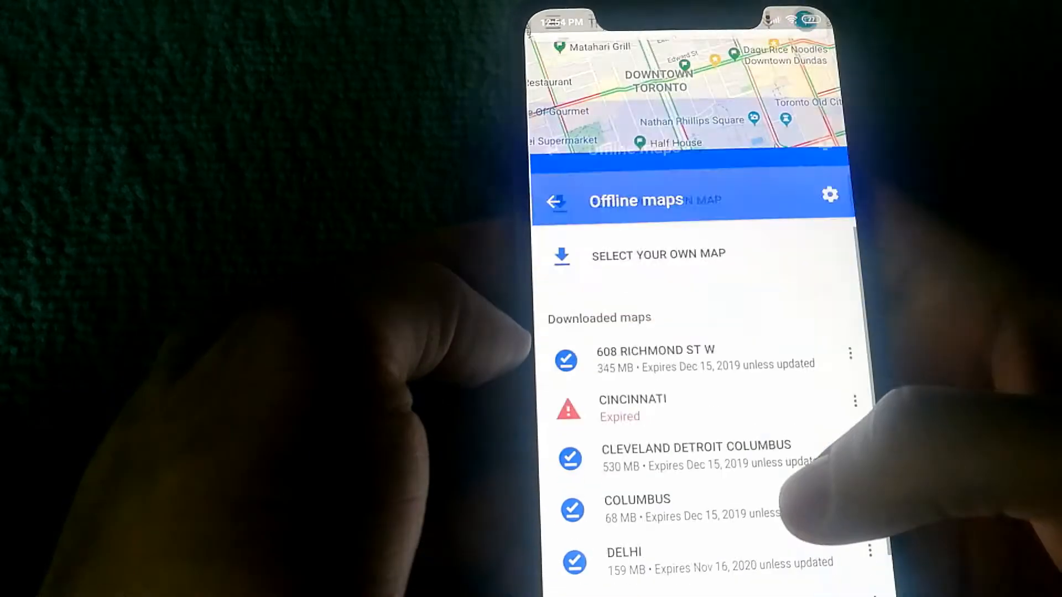
scroll(up, 3)
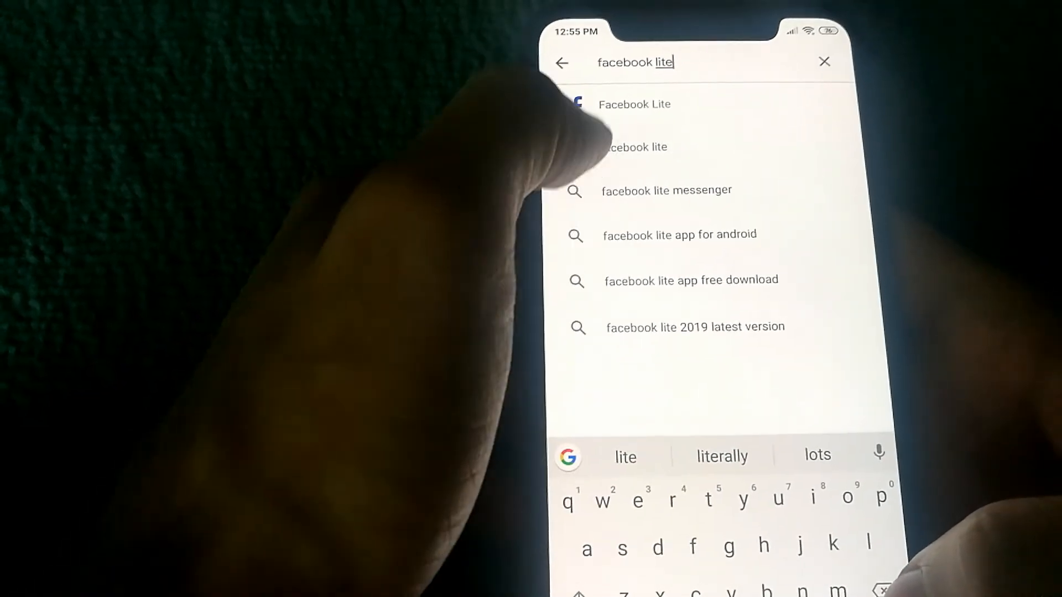
- Search Play Store for 'lite' to list Facebook, Messenger and Spotify Lite, then type 'google'
click(634, 104)
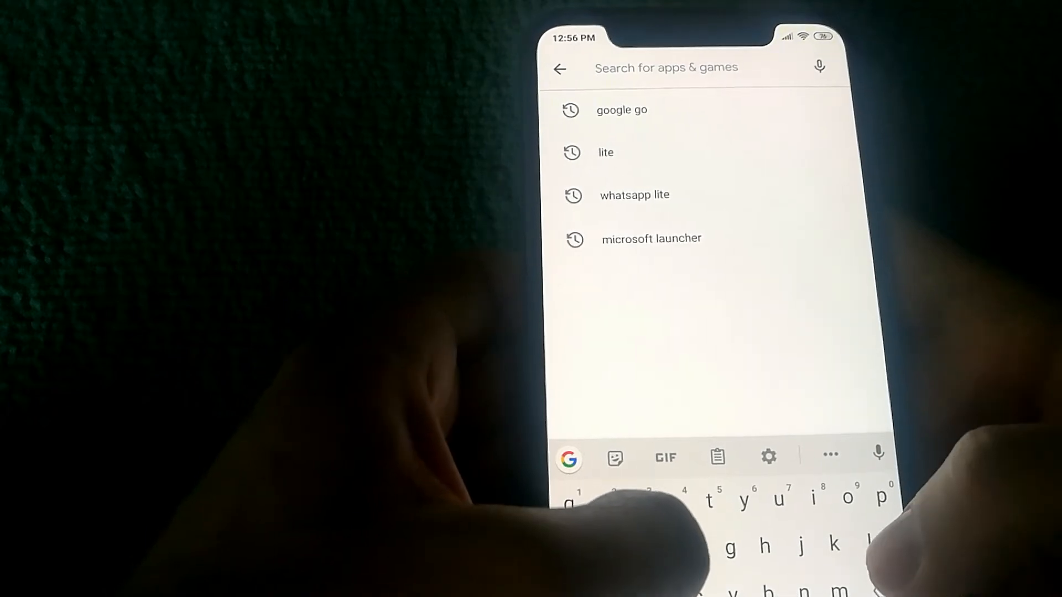
text(lite)
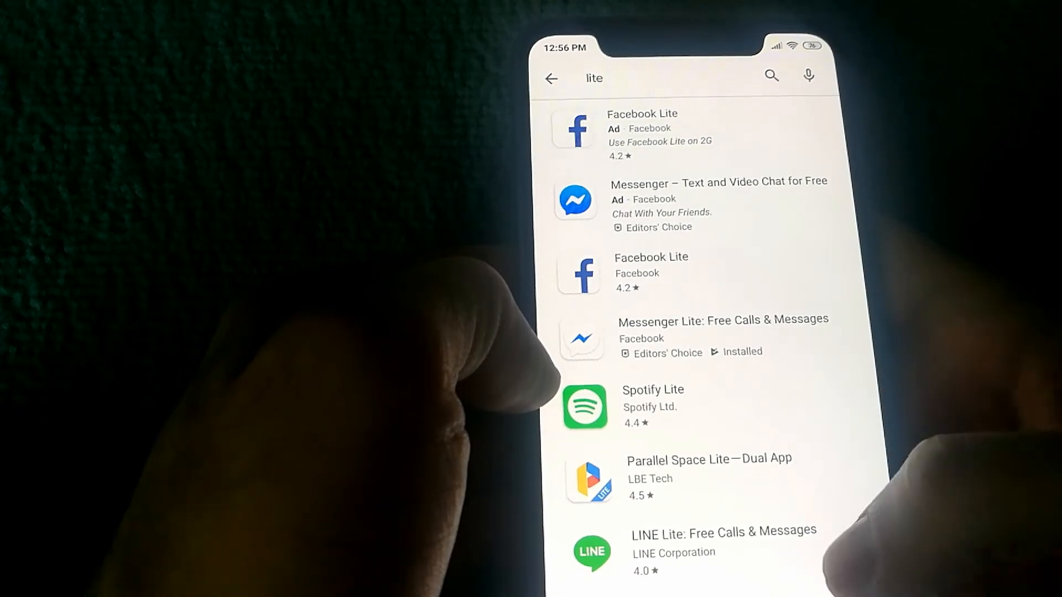
scroll(up, 3)
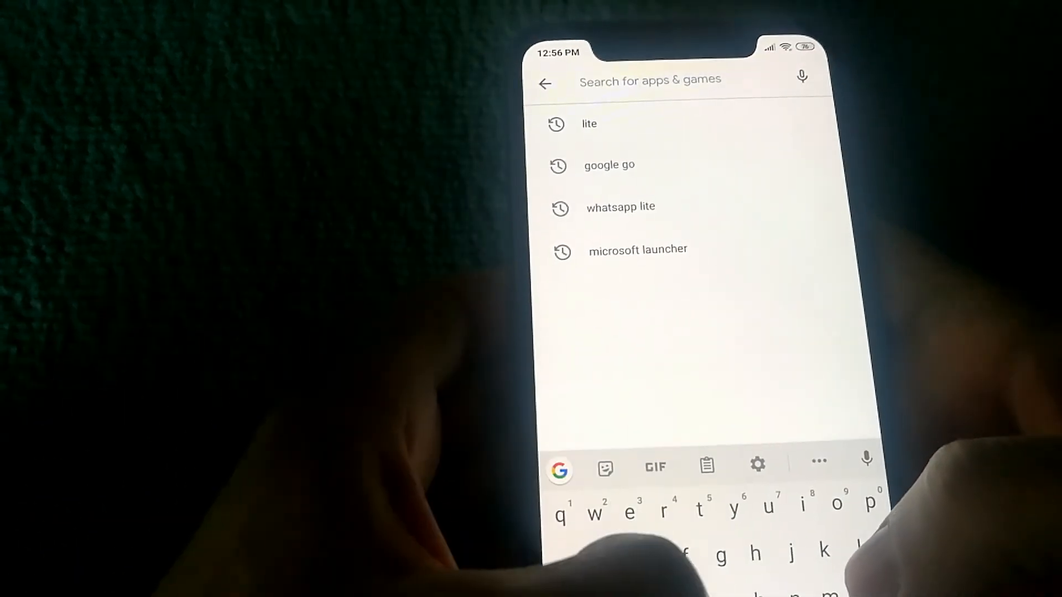
text(google)
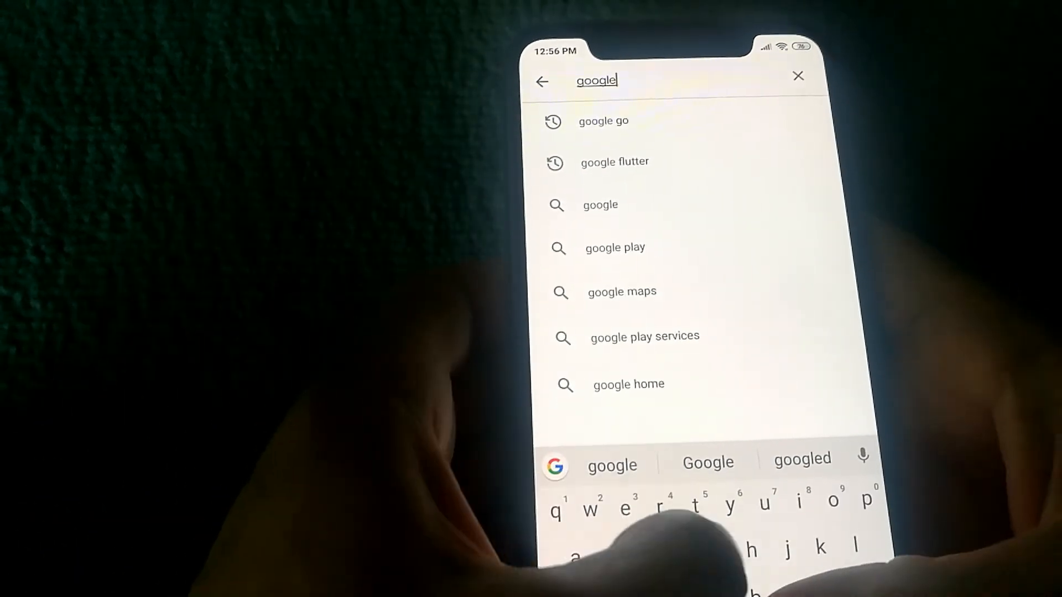